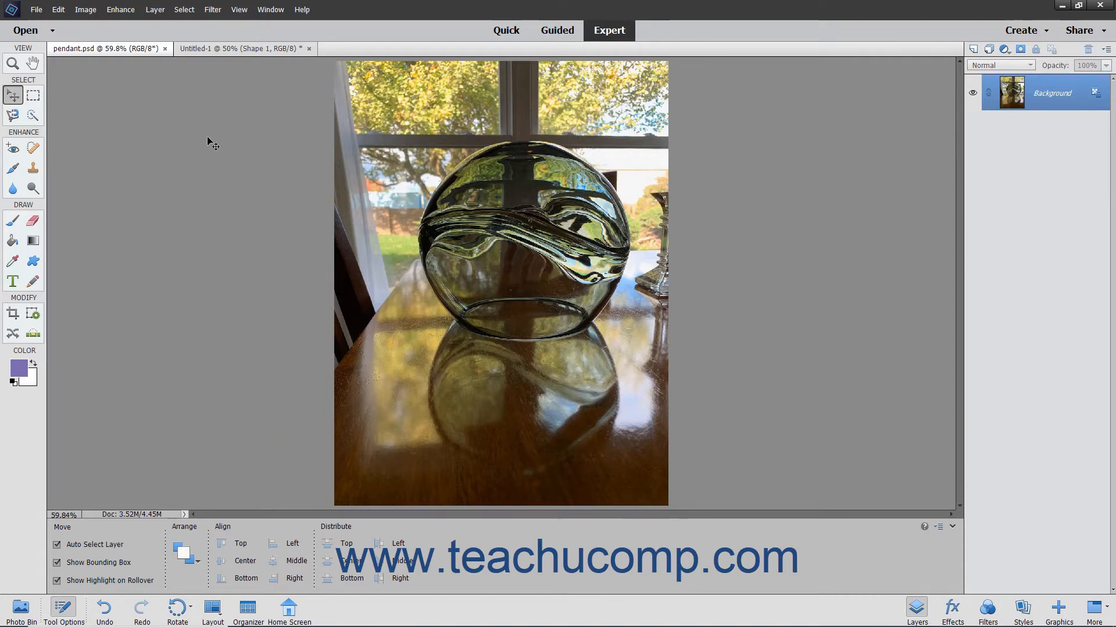
Step: Choose Perspective from the Image > Transform menu for the pendant photo
left_click(84, 10)
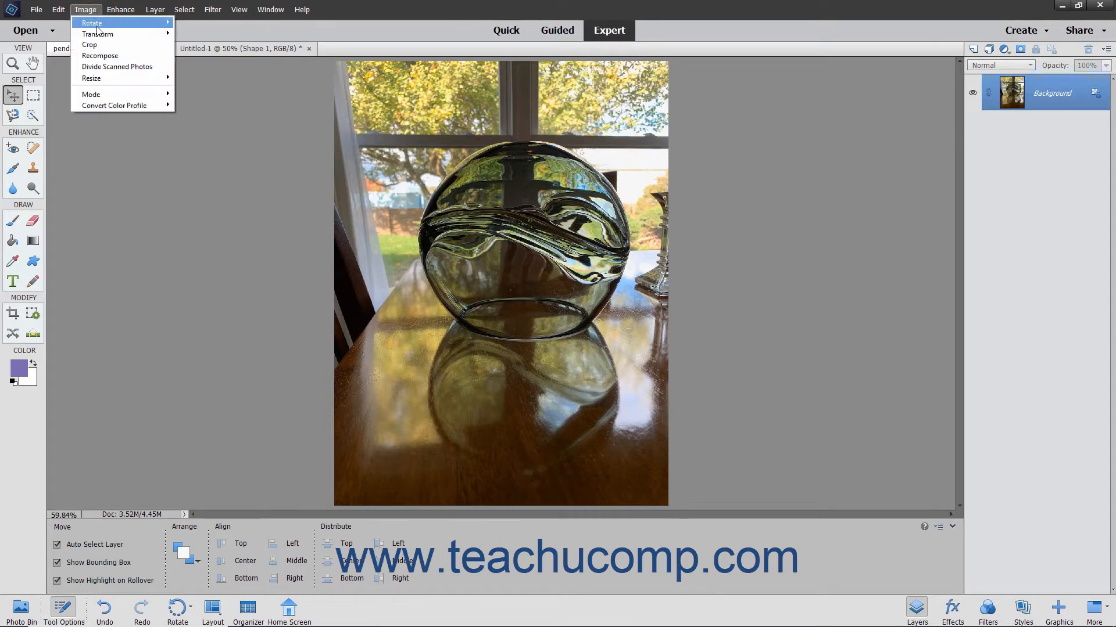
mouse_move(98, 33)
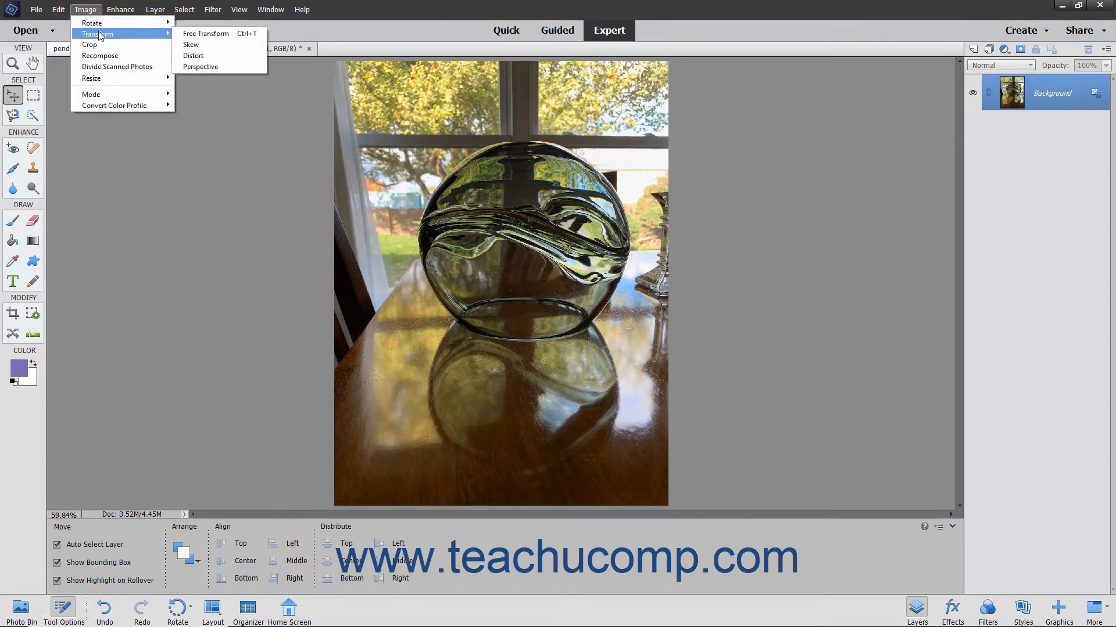
mouse_move(206, 32)
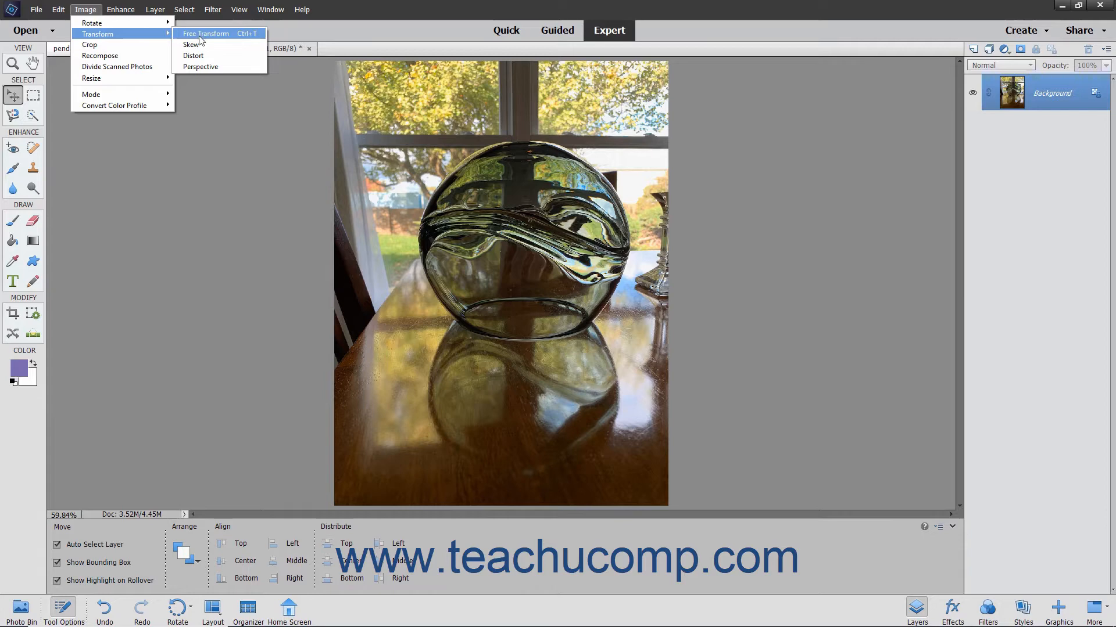
mouse_move(192, 45)
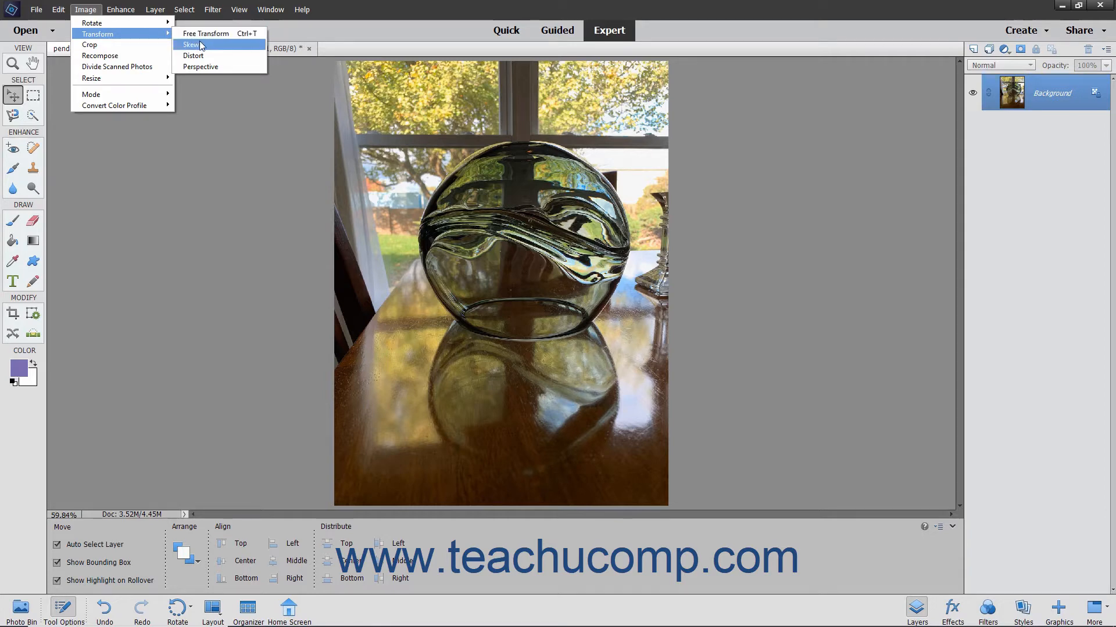
mouse_move(193, 56)
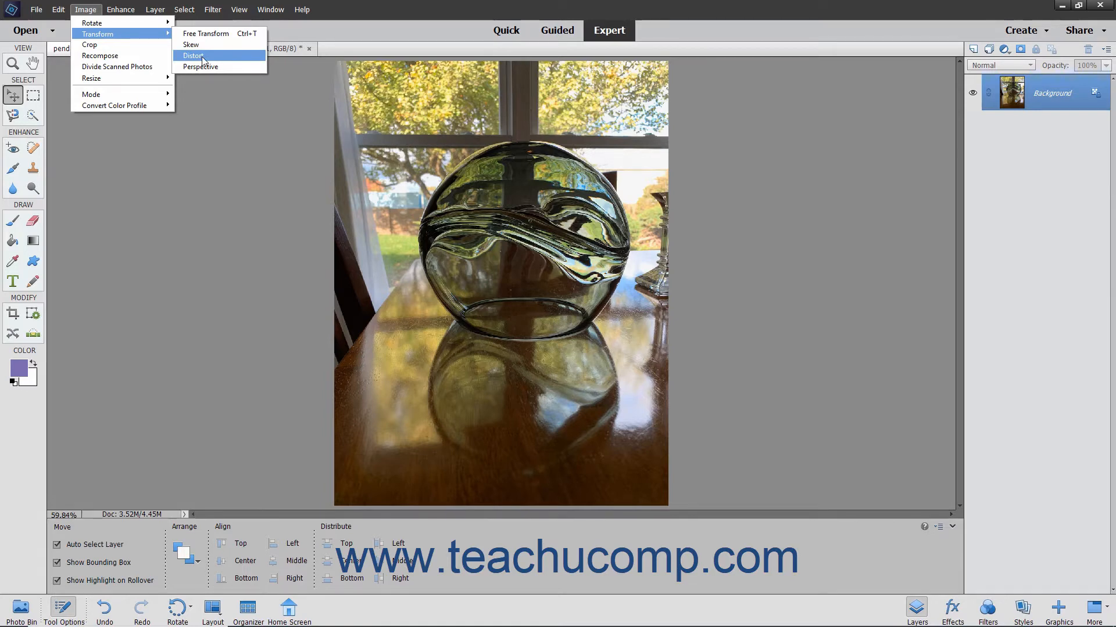
mouse_move(202, 66)
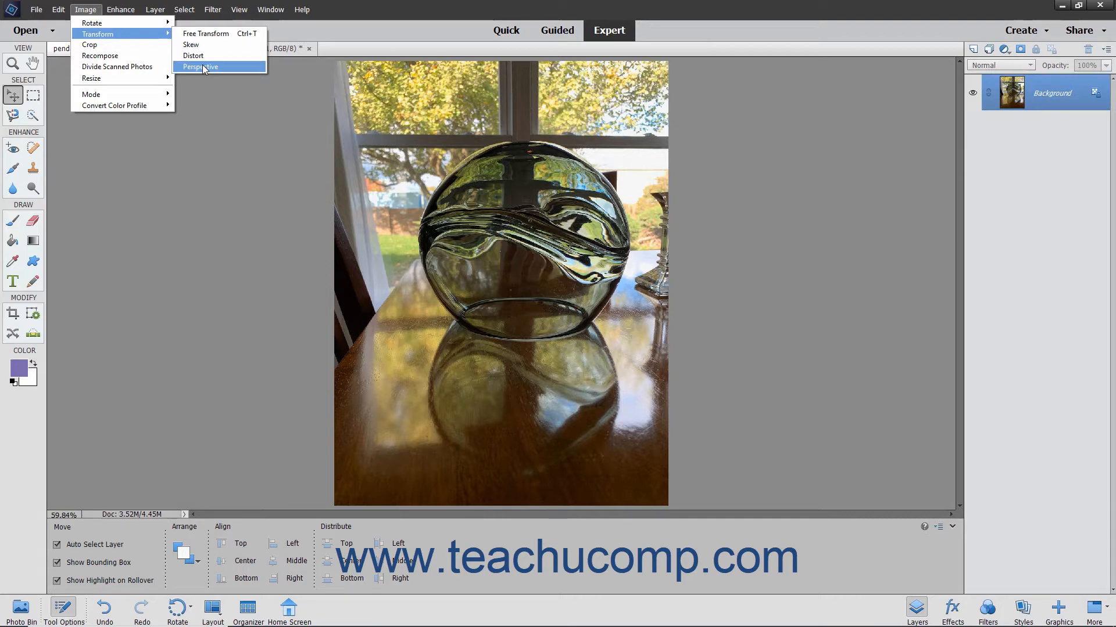
left_click(201, 67)
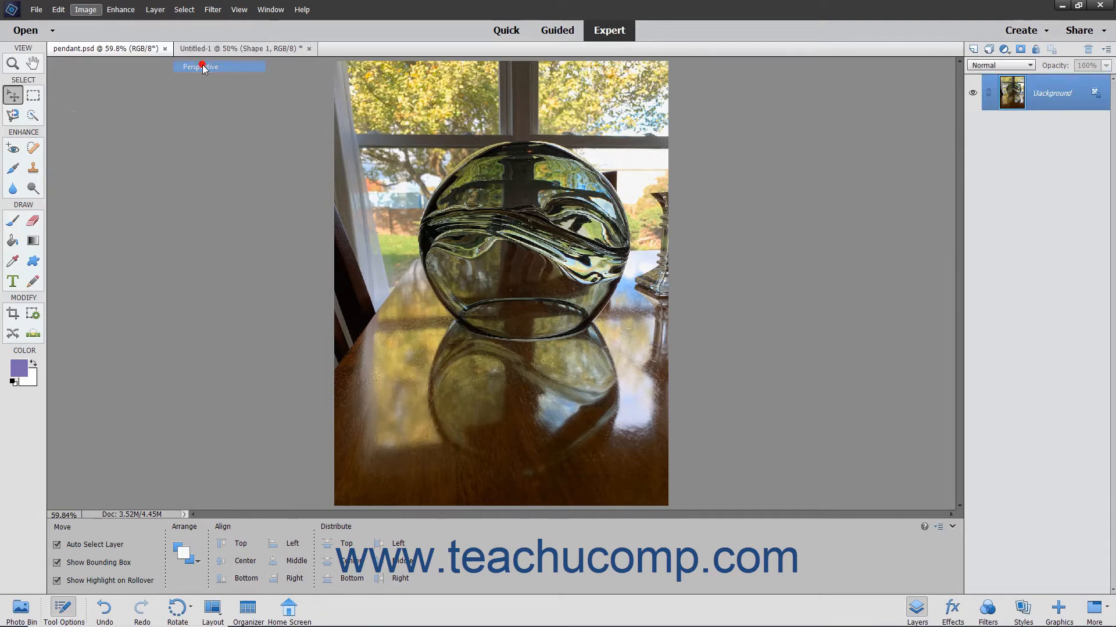
Step: Convert the background to a layer, drag the bottom-right corner outward, and commit the perspective
left_click(202, 66)
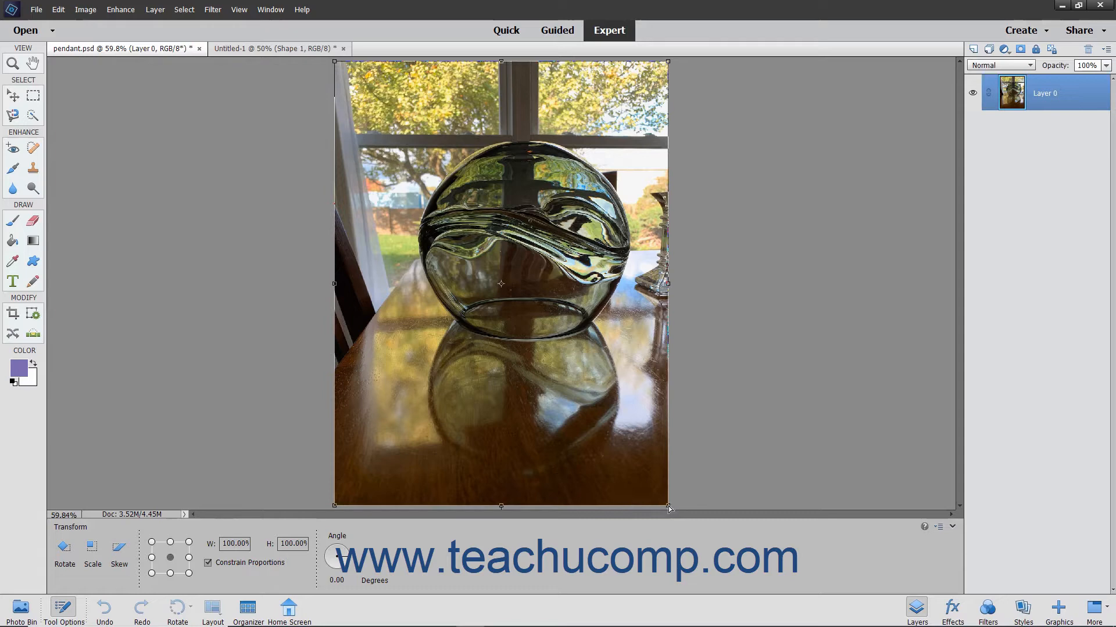
left_click_drag(668, 506, 675, 509)
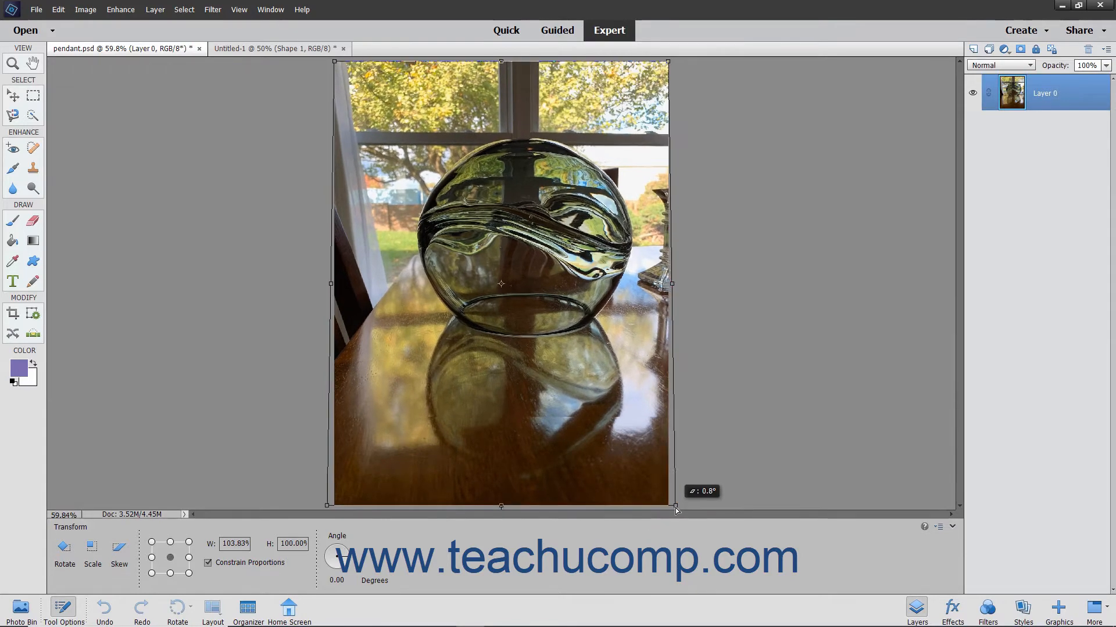
left_click_drag(676, 509, 678, 511)
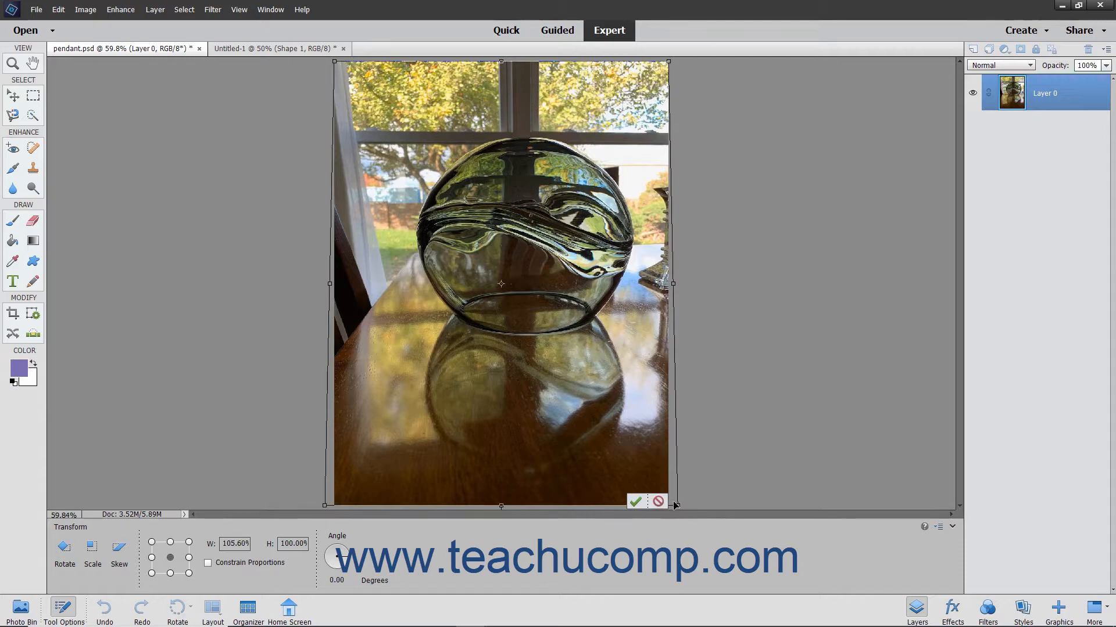
left_click(635, 501)
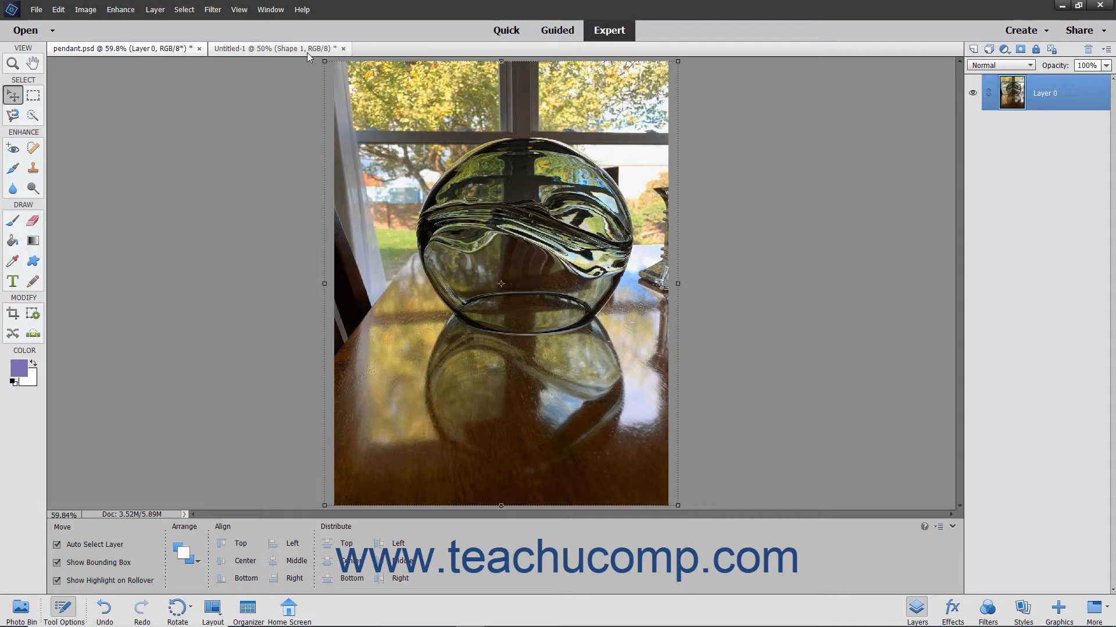
Step: Switch to the Untitled-1 sun document and start Free Transform Shape on the sun
left_click(278, 48)
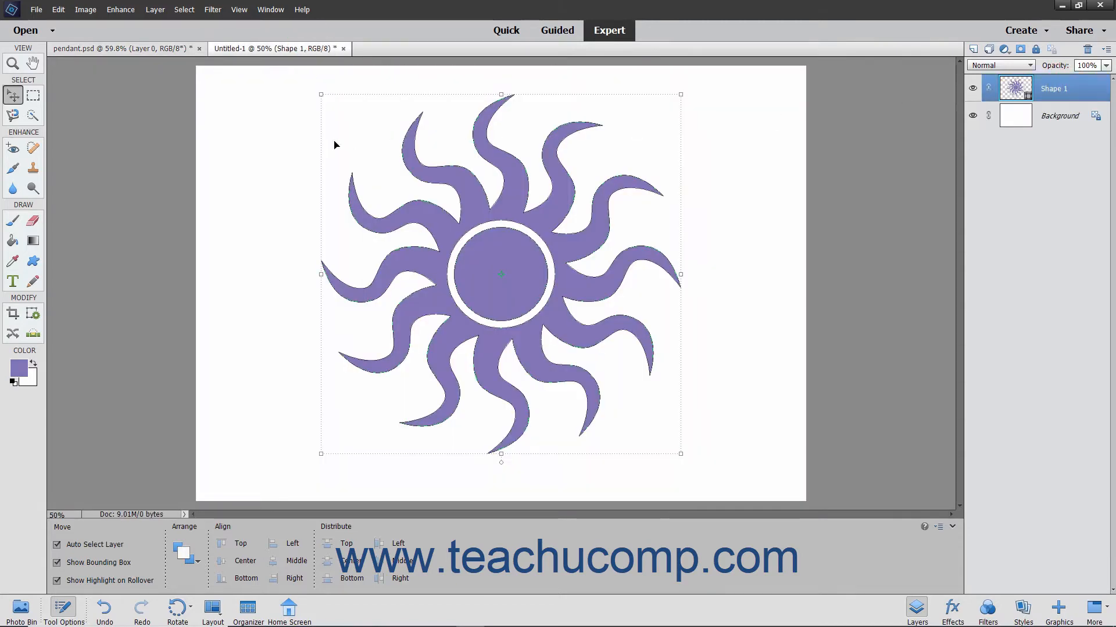
left_click(85, 9)
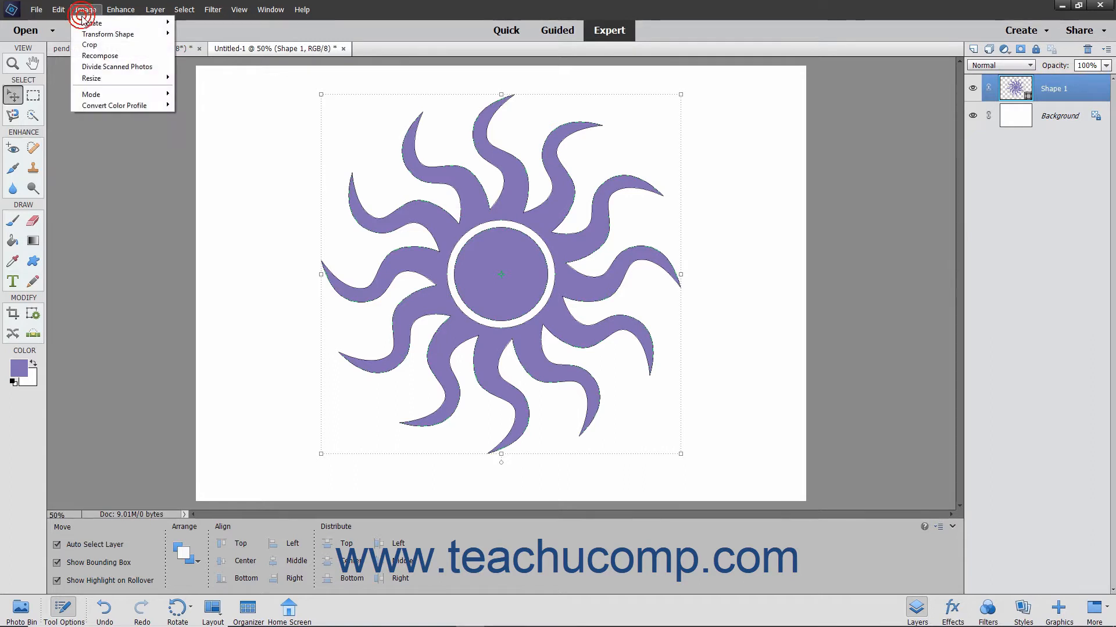
mouse_move(107, 33)
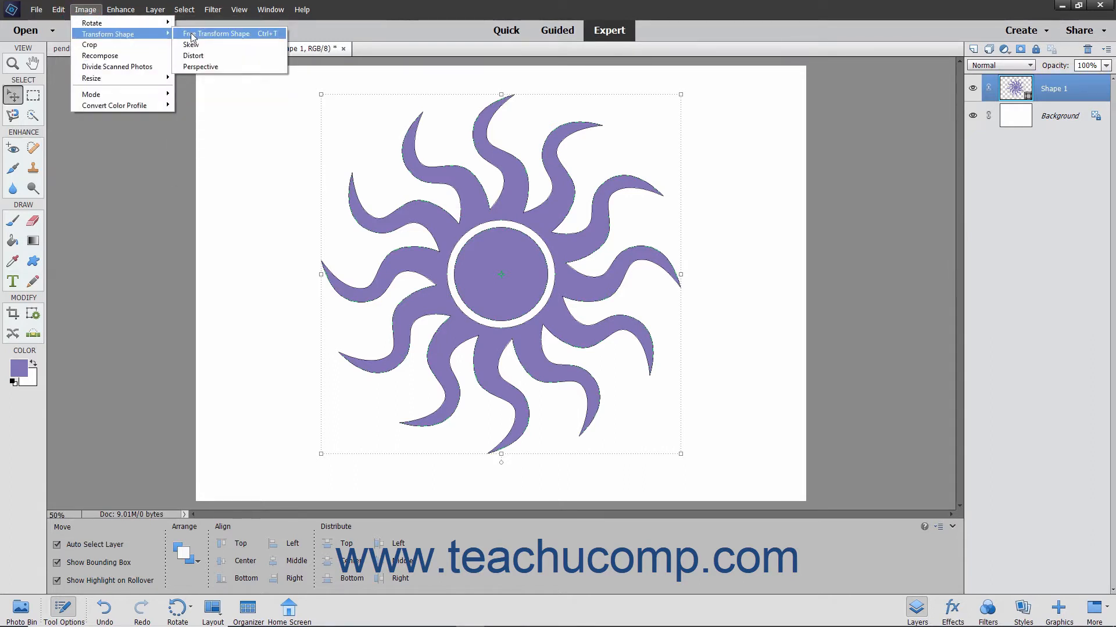
left_click(222, 32)
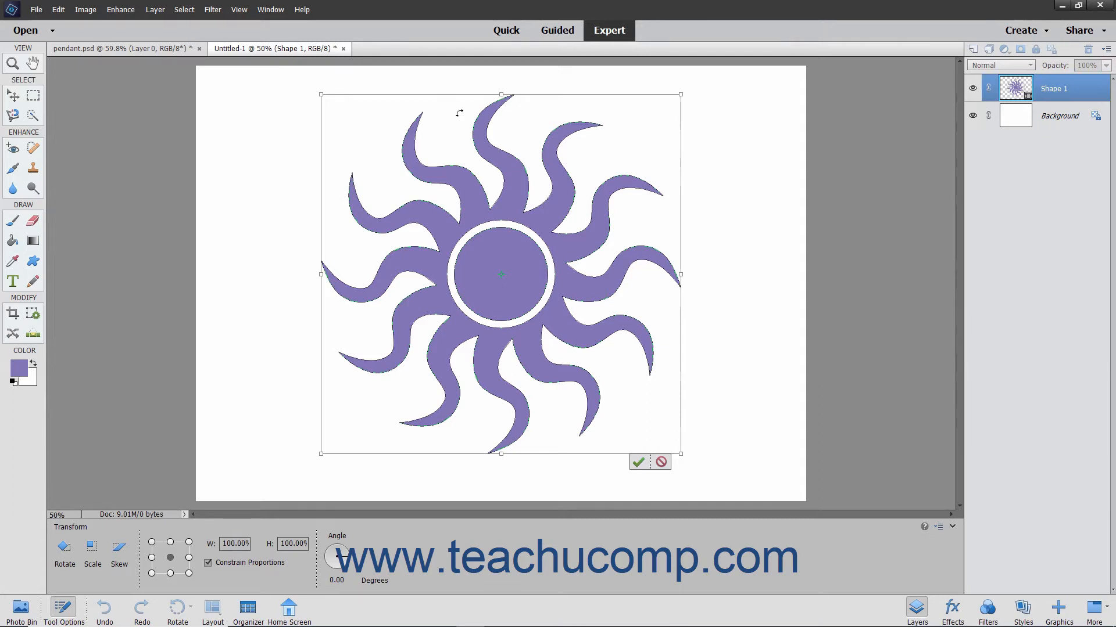
mouse_move(501, 270)
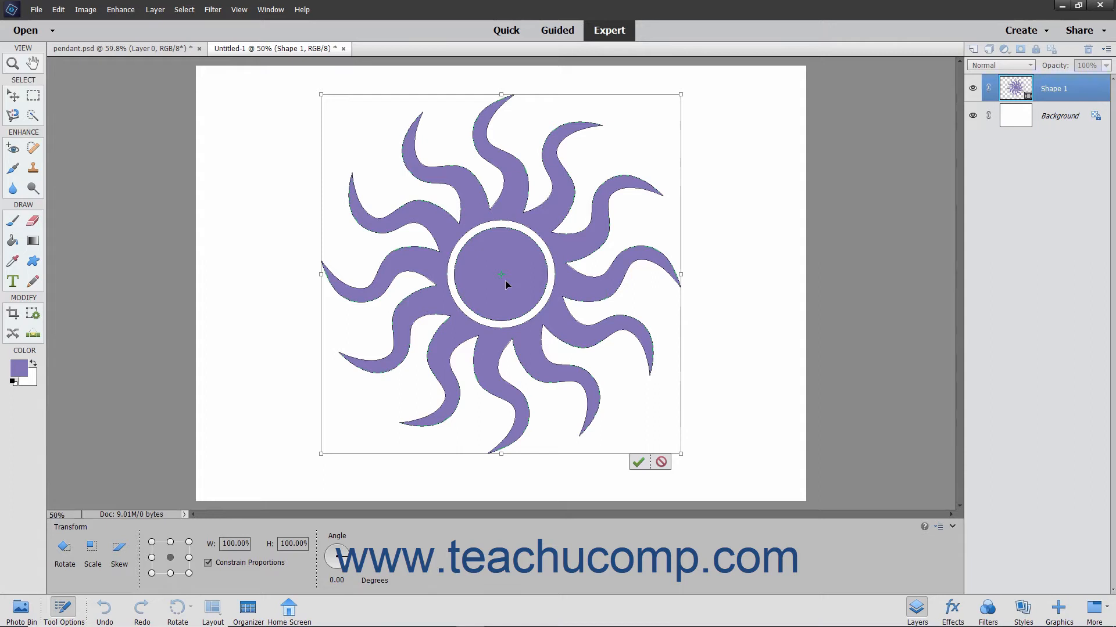
mouse_move(473, 313)
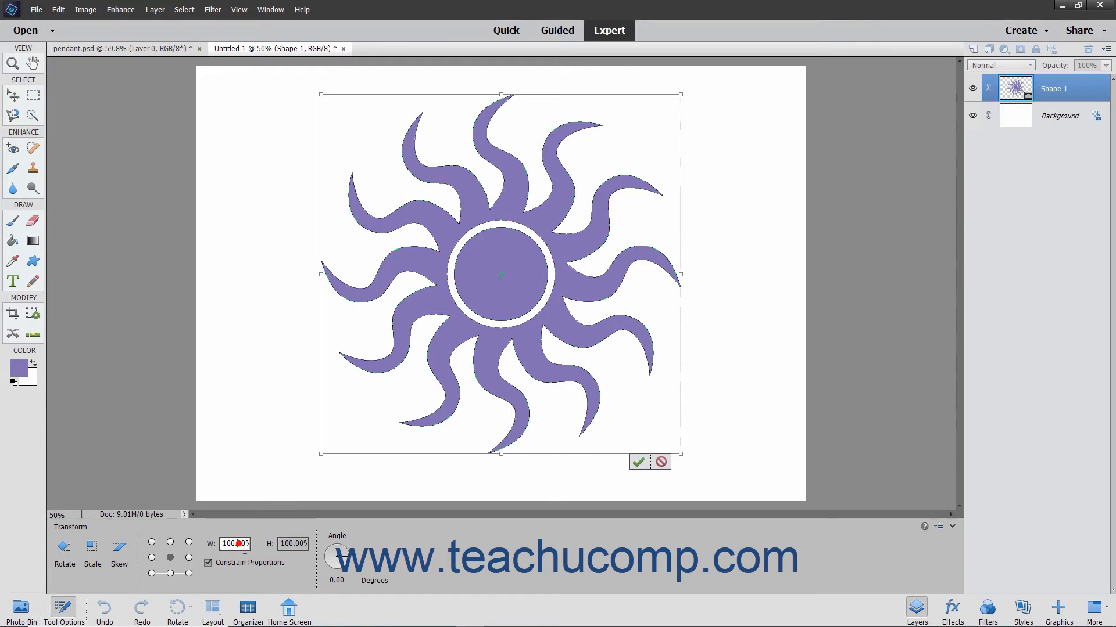
mouse_move(234, 544)
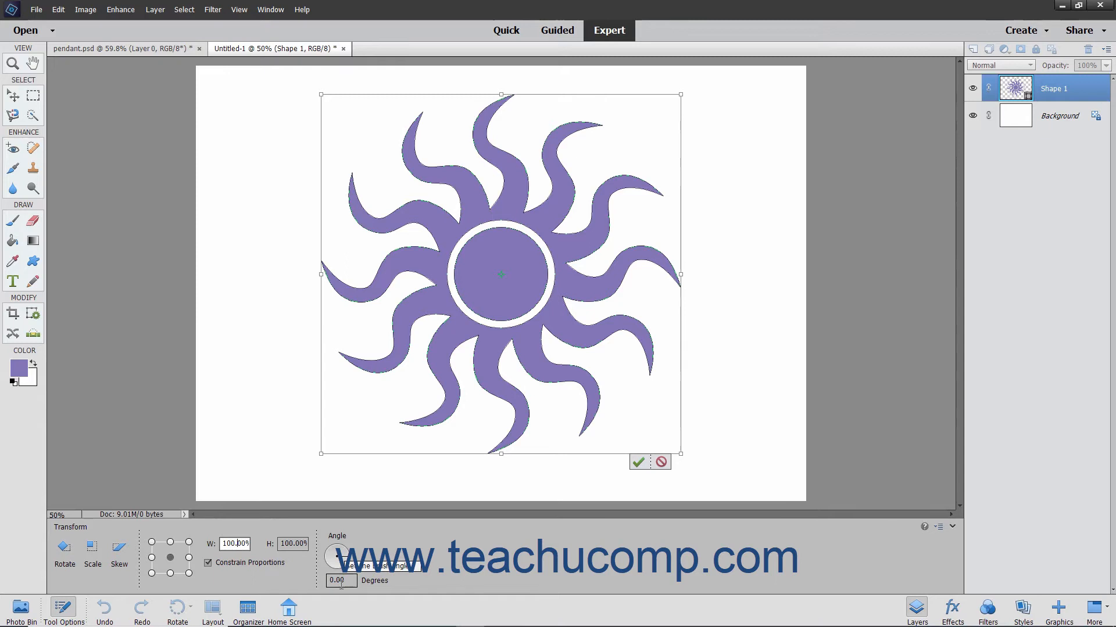
left_click(339, 581)
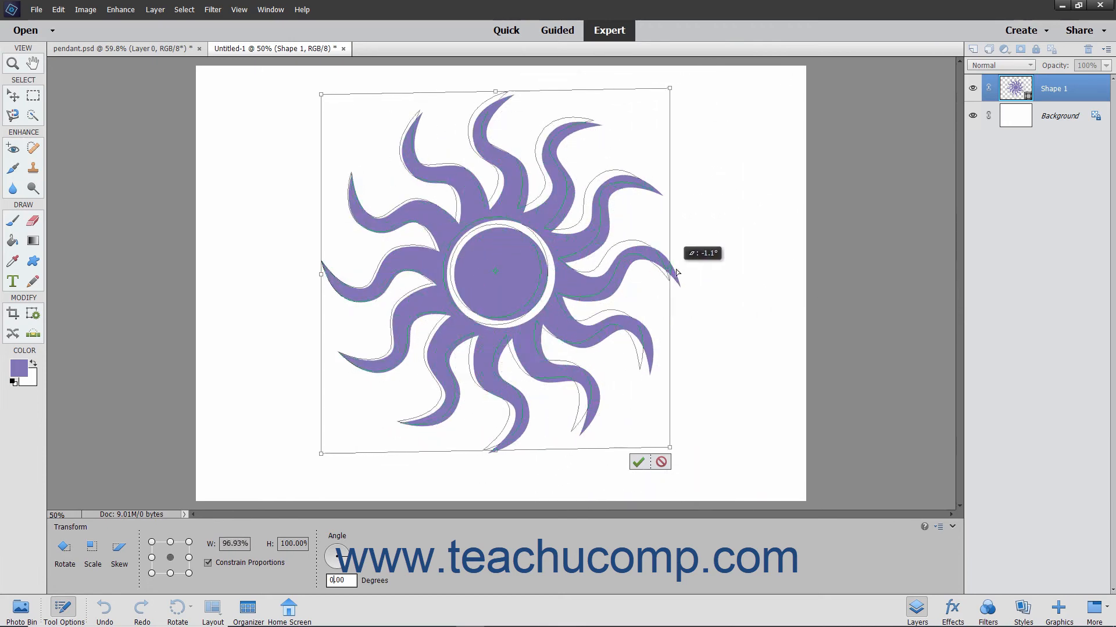
Step: Slant the sun into a parallelogram with a side-handle drag and select Skew
left_click_drag(668, 274, 726, 265)
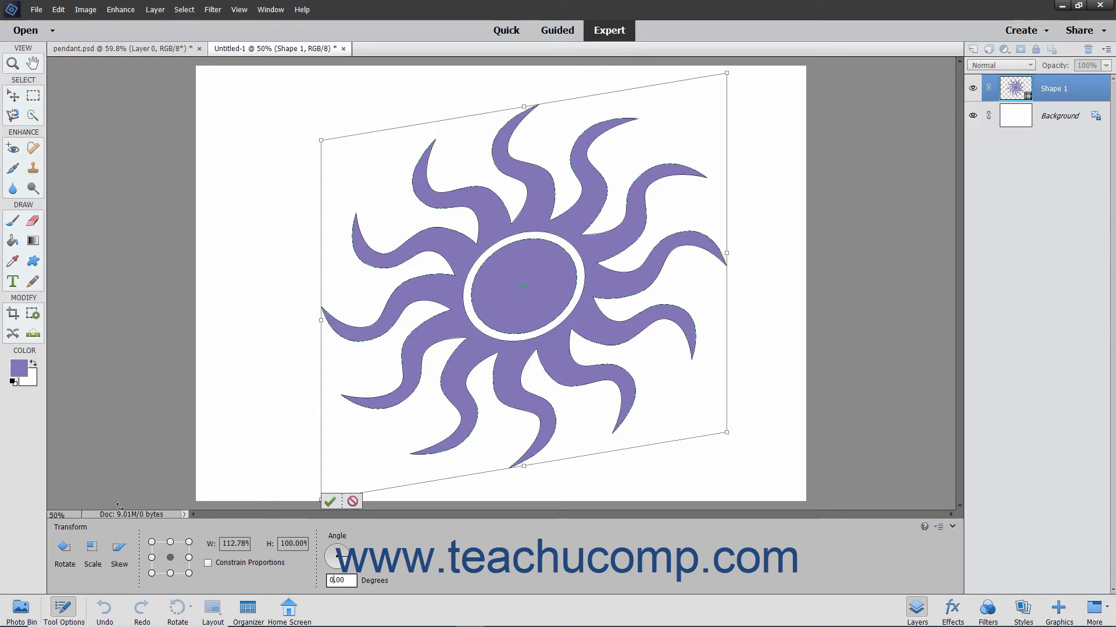
left_click(119, 548)
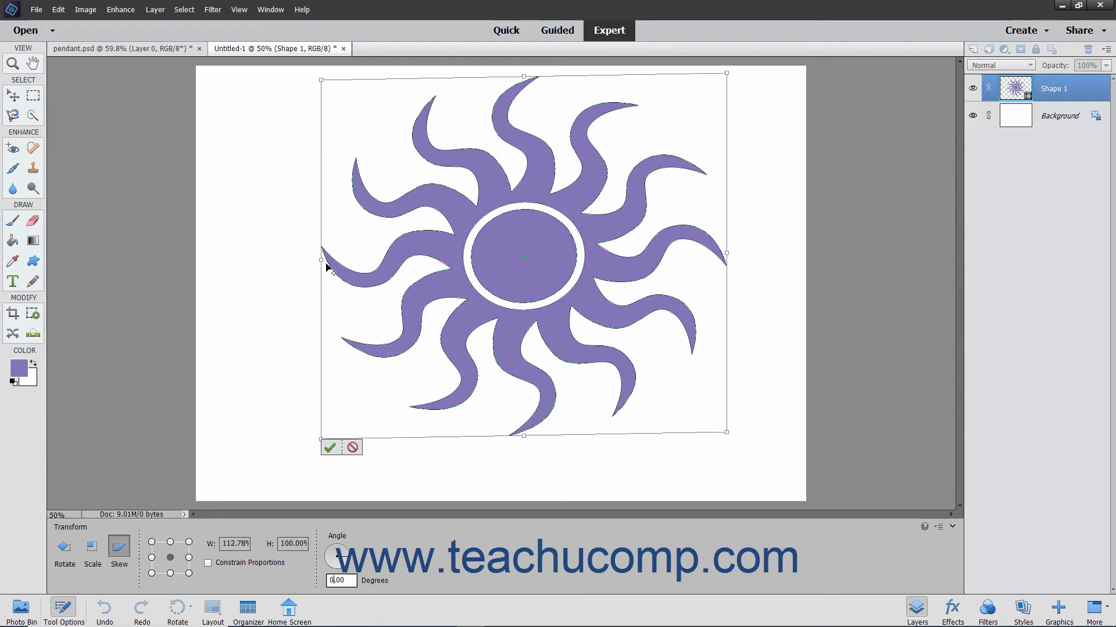
mouse_move(327, 435)
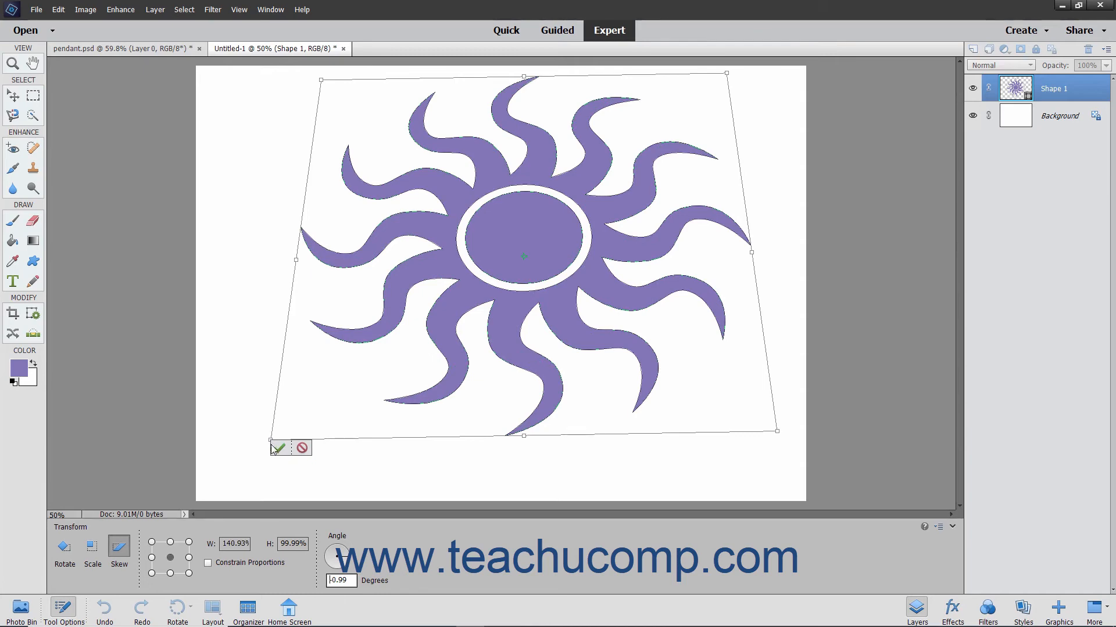
Step: Commit the trapezoid distortion, then try rotating the sun and revert it upright
left_click(278, 447)
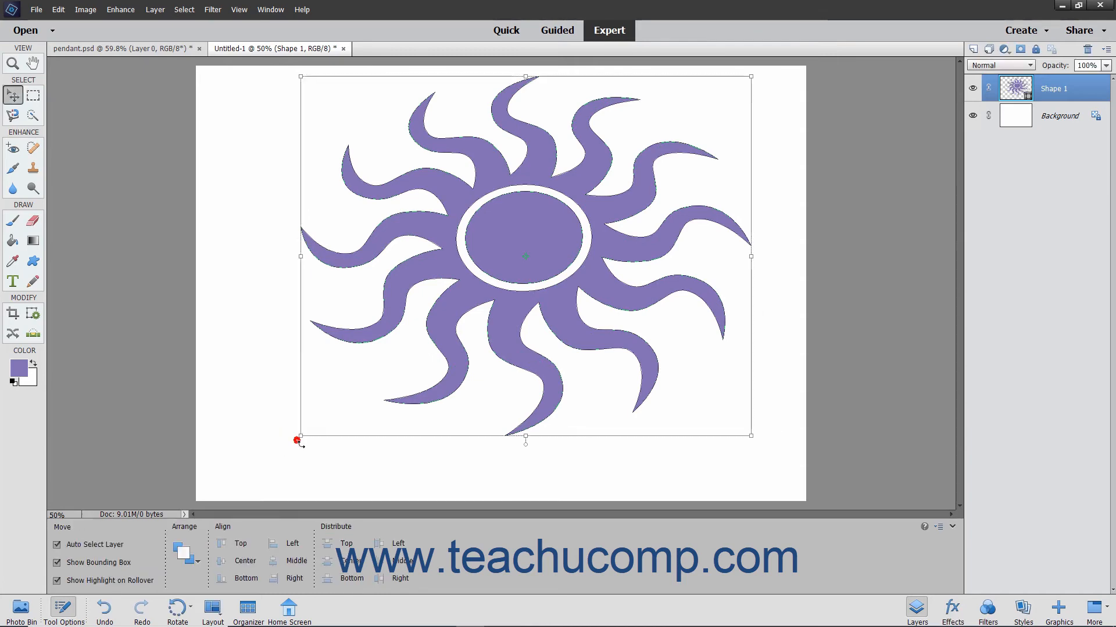
left_click_drag(300, 437, 250, 345)
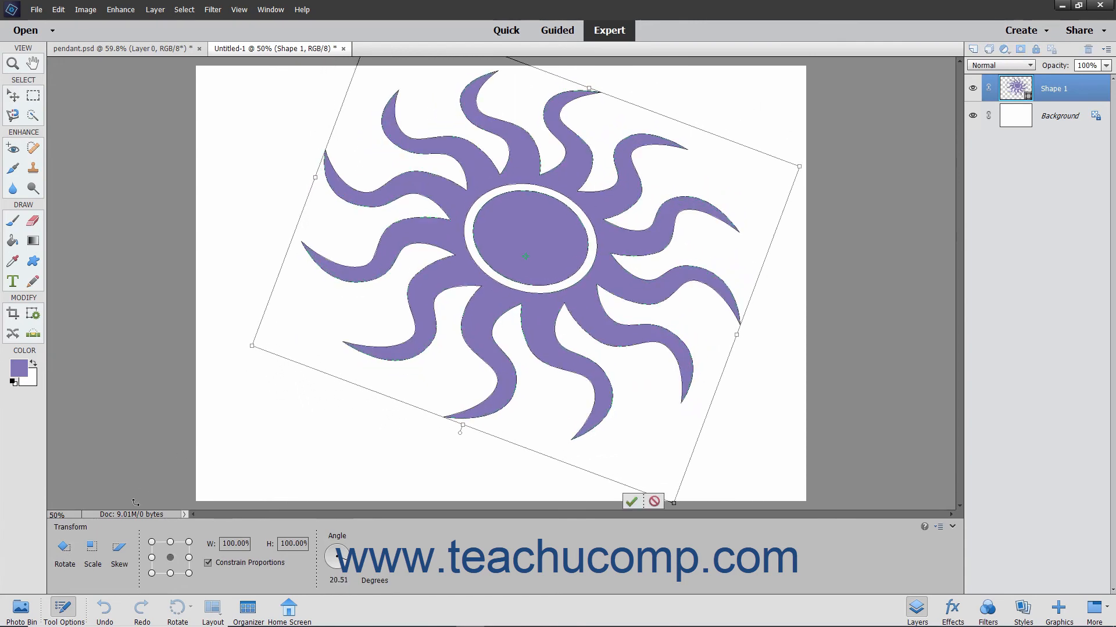
left_click(64, 547)
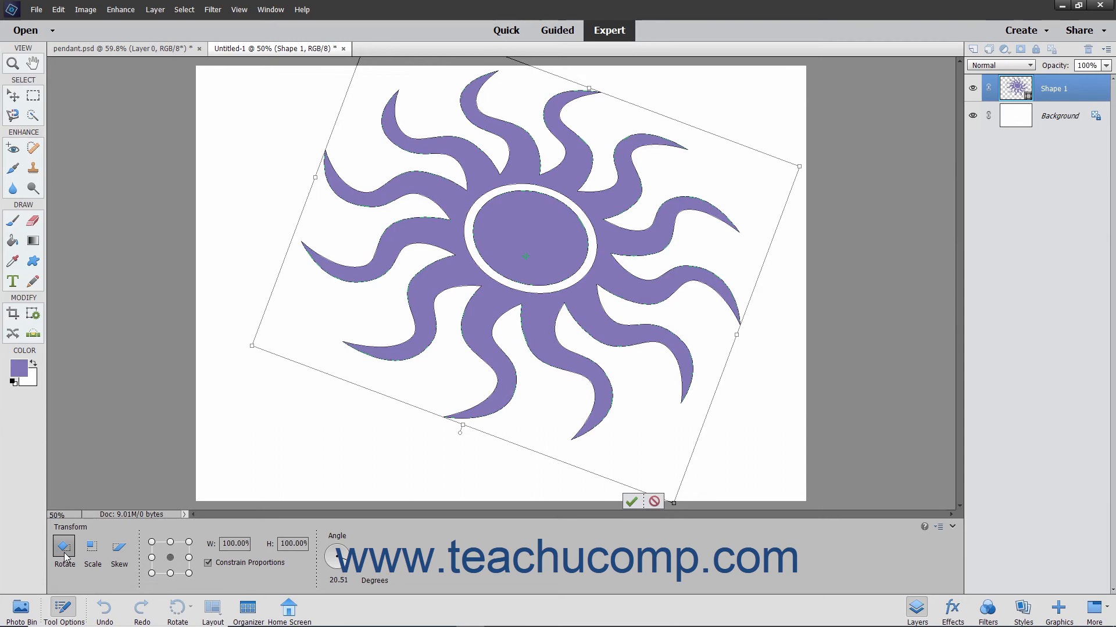
left_click(63, 549)
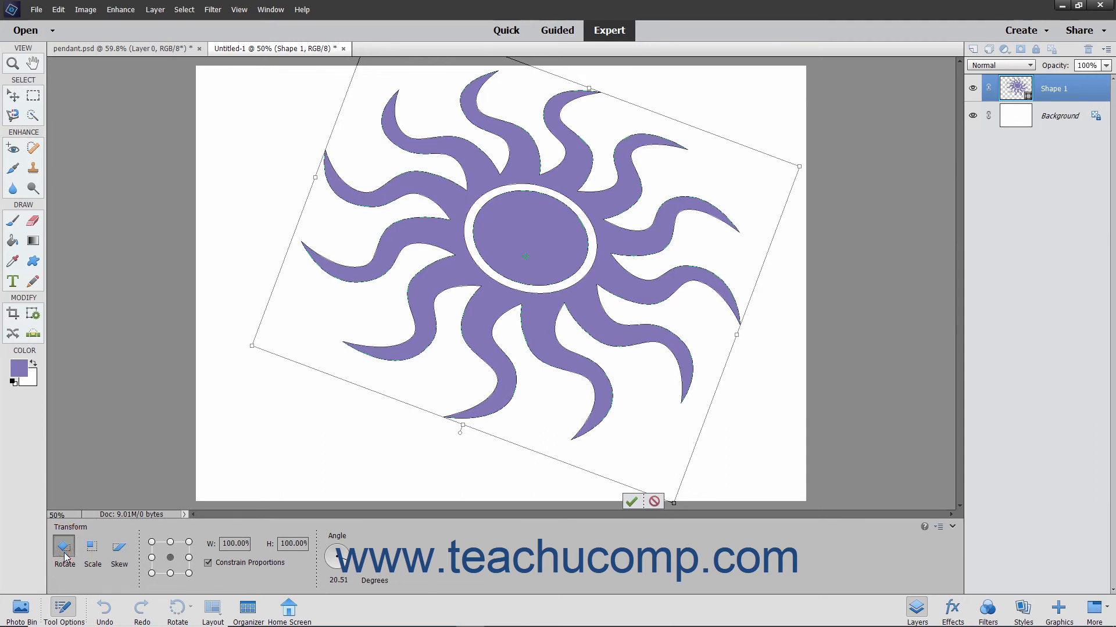
mouse_move(168, 429)
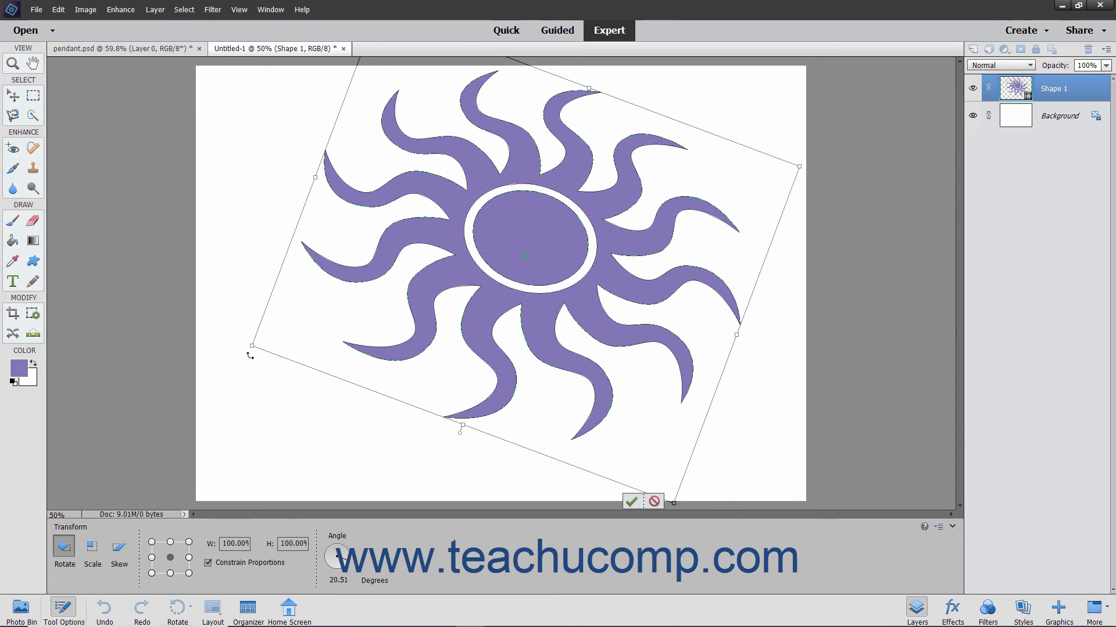
left_click_drag(250, 355, 267, 404)
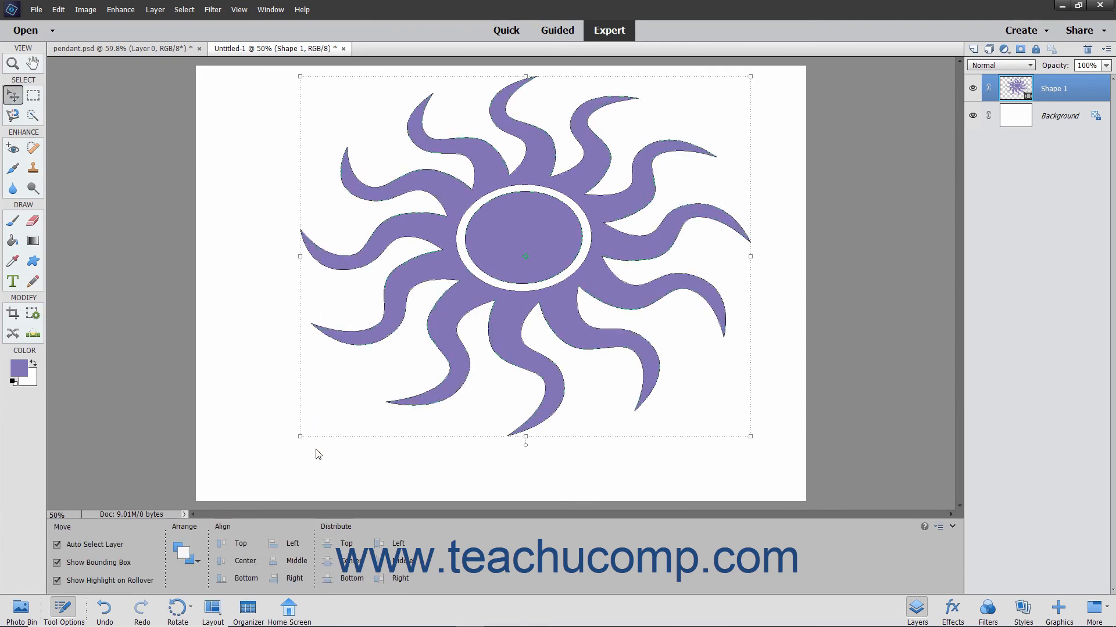
mouse_move(322, 448)
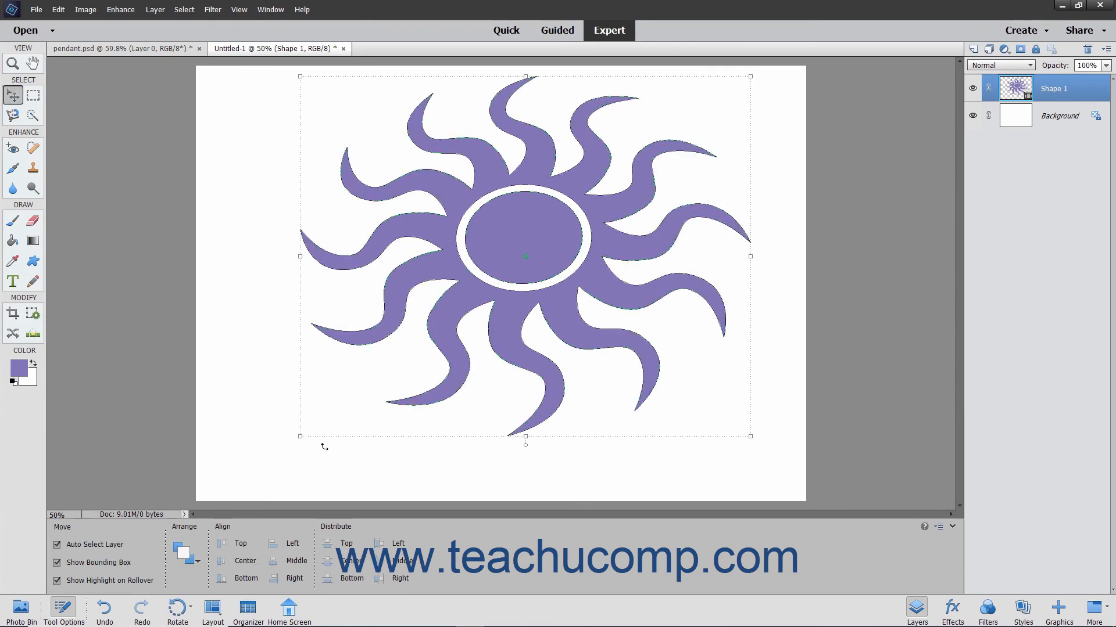
mouse_move(497, 273)
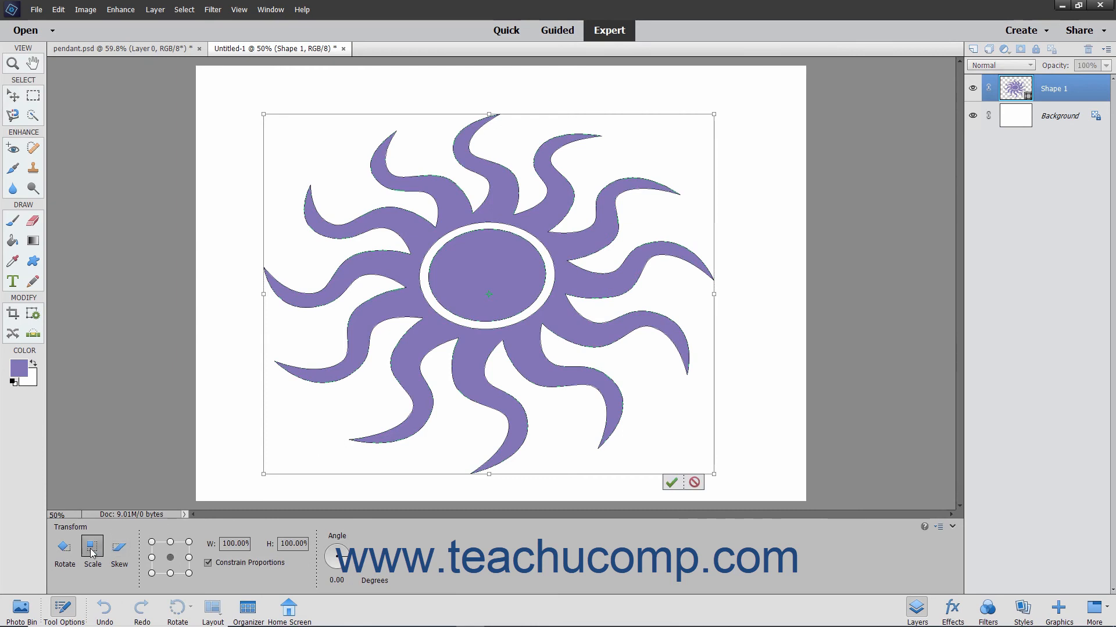
Step: Select Scale in Tool Options and drag a corner to enlarge the sun to about 106%
left_click(92, 547)
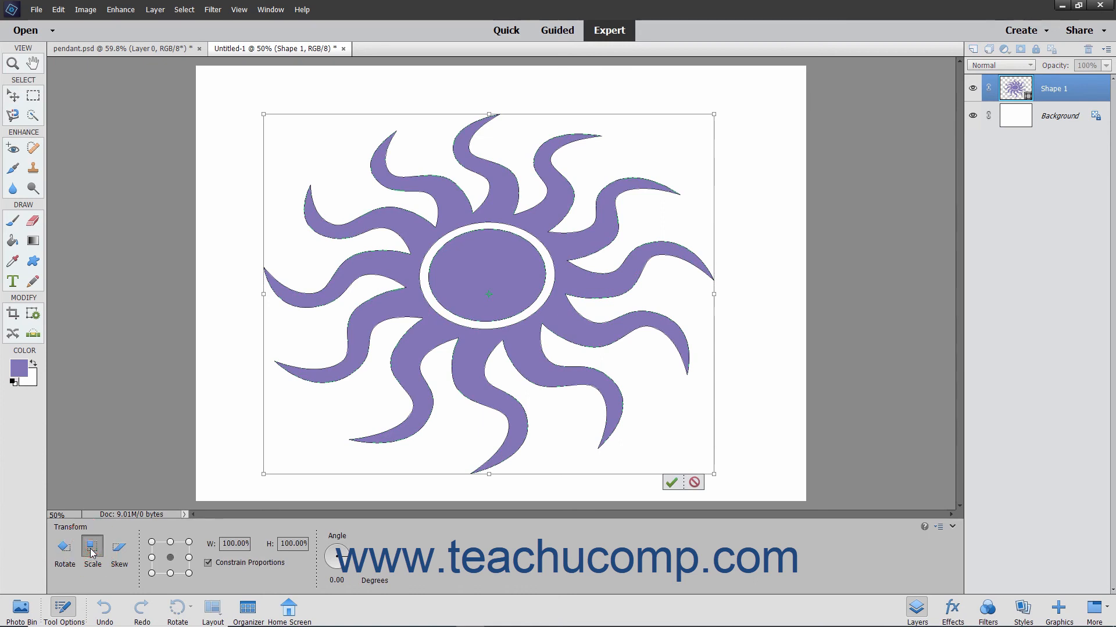
mouse_move(715, 126)
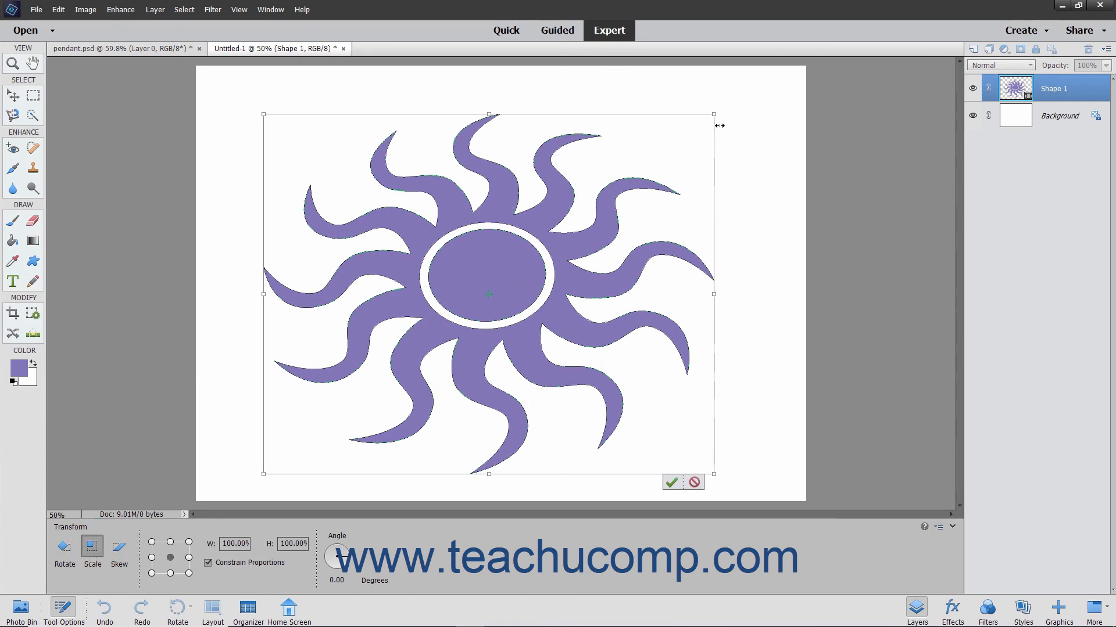
mouse_move(715, 116)
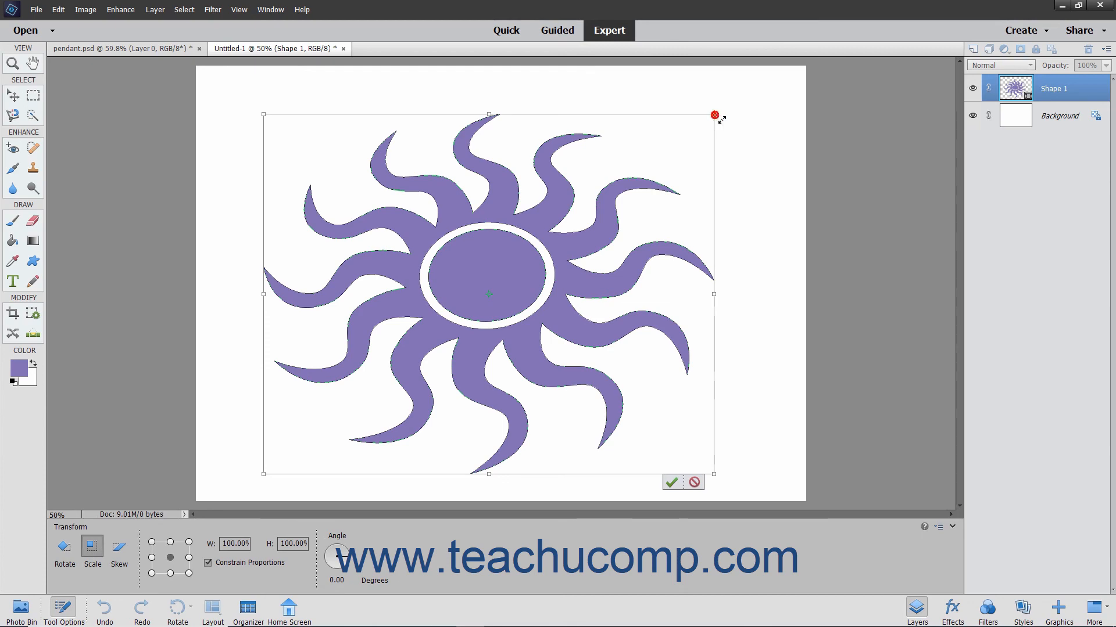
left_click_drag(714, 115, 739, 96)
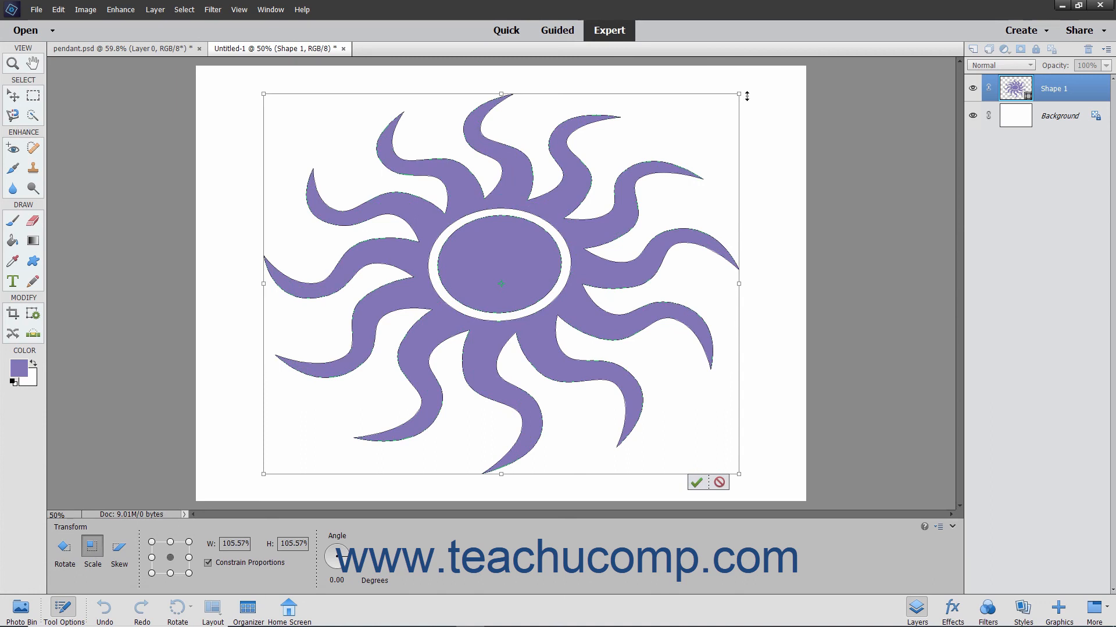
mouse_move(669, 278)
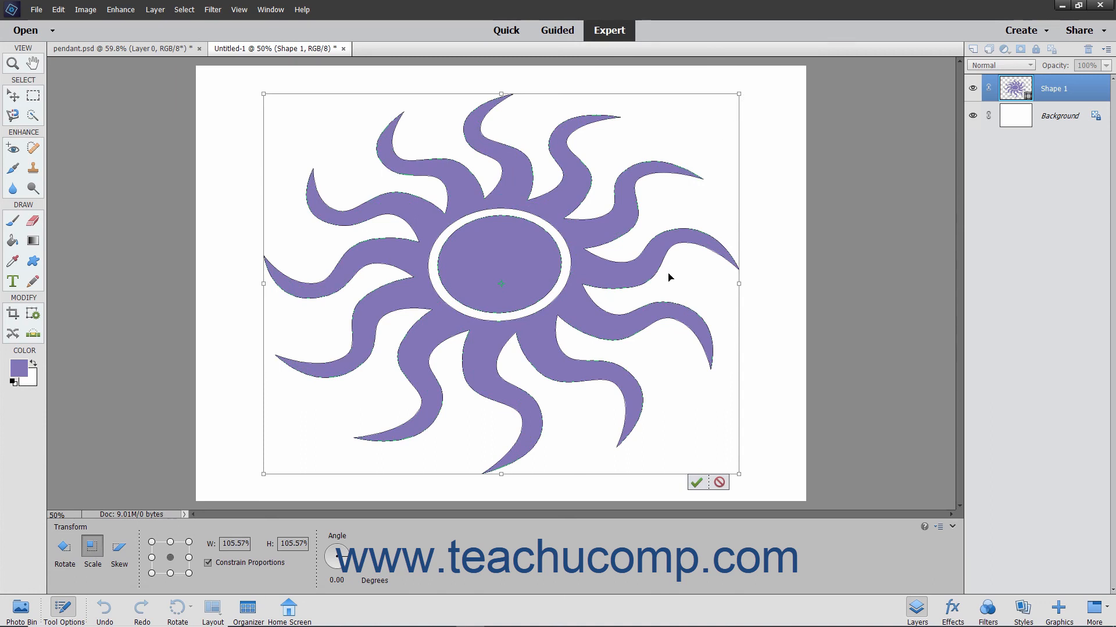
mouse_move(696, 483)
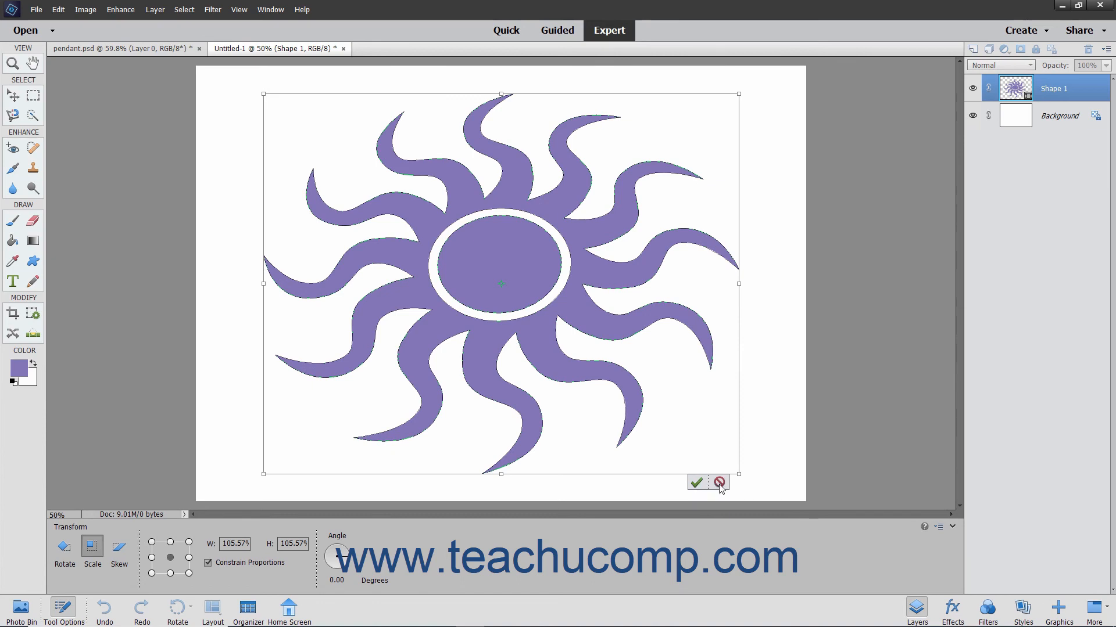
mouse_move(697, 482)
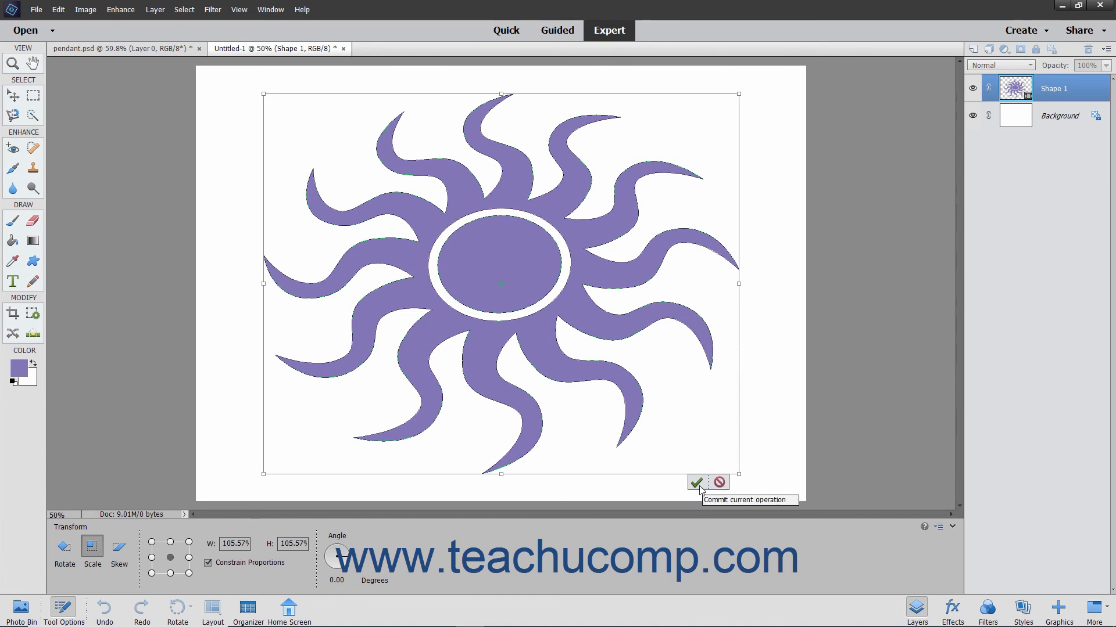